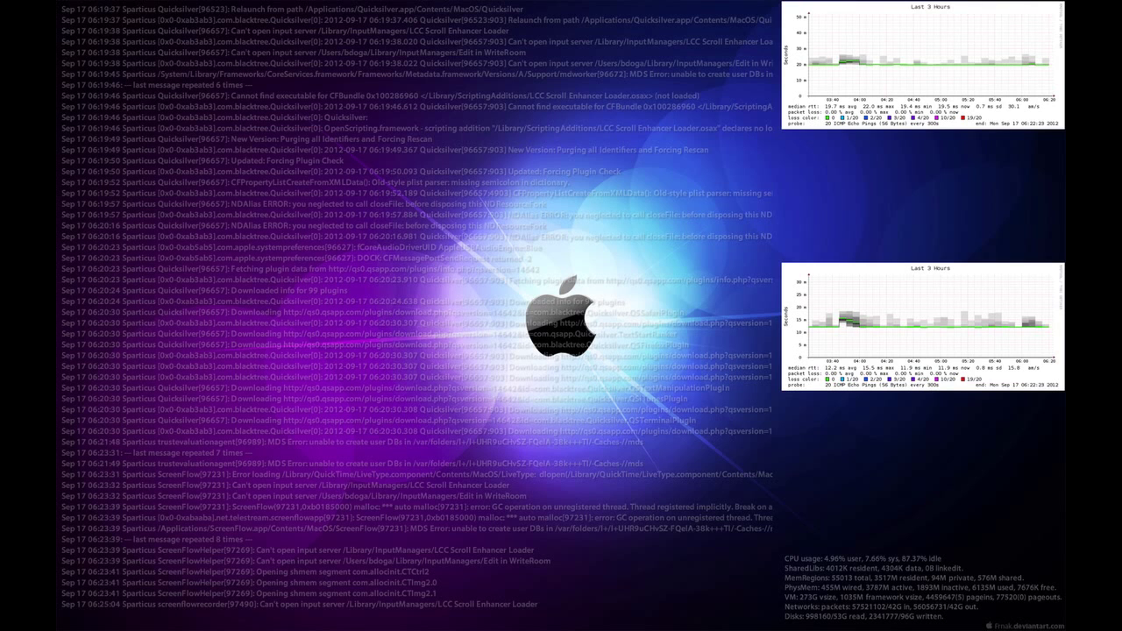
- Scroll to bring up OmniDiskSweeper's Drive List of MacOS, Mirror and Time Machine drives
scroll("down", 3)
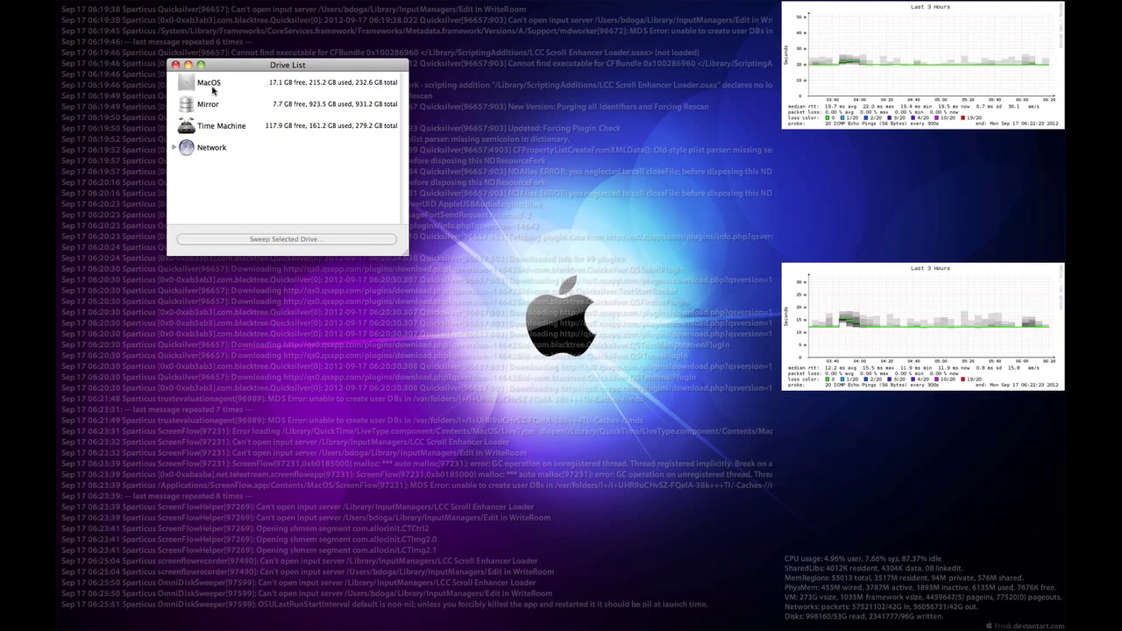
- Select the MacOS drive and sweep it for space usage
left_click(209, 82)
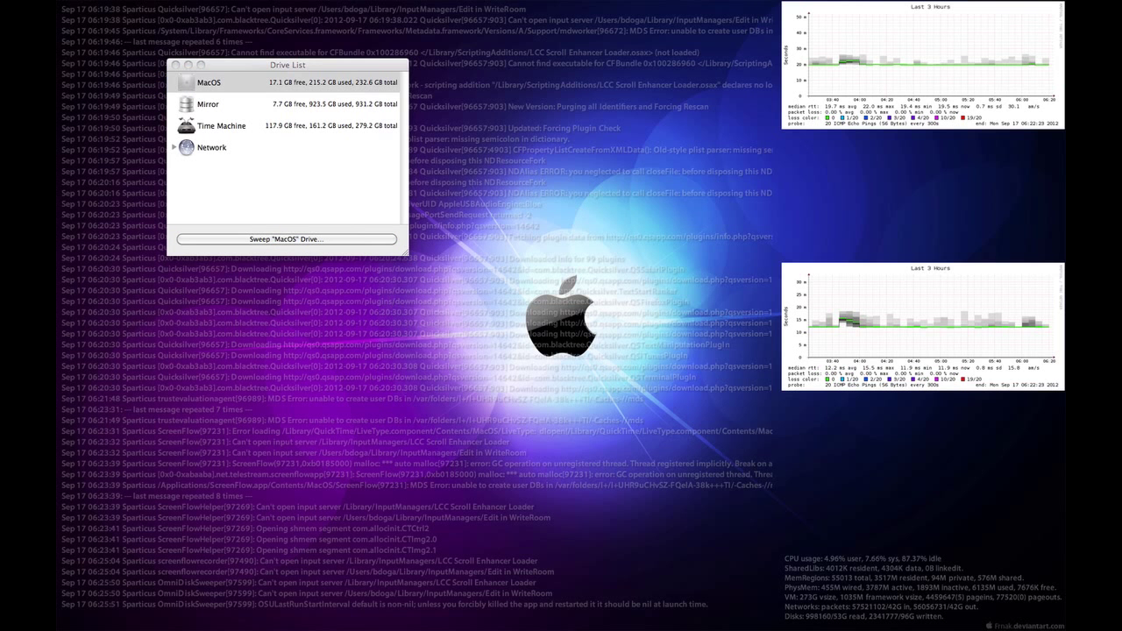
left_click(287, 238)
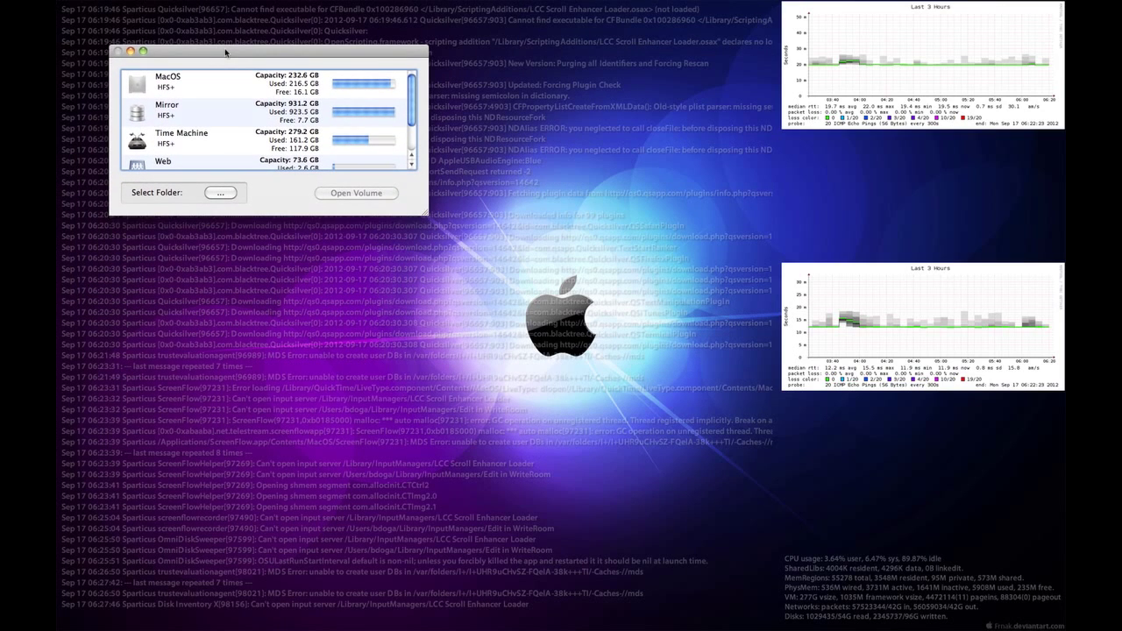
mouse_move(313, 102)
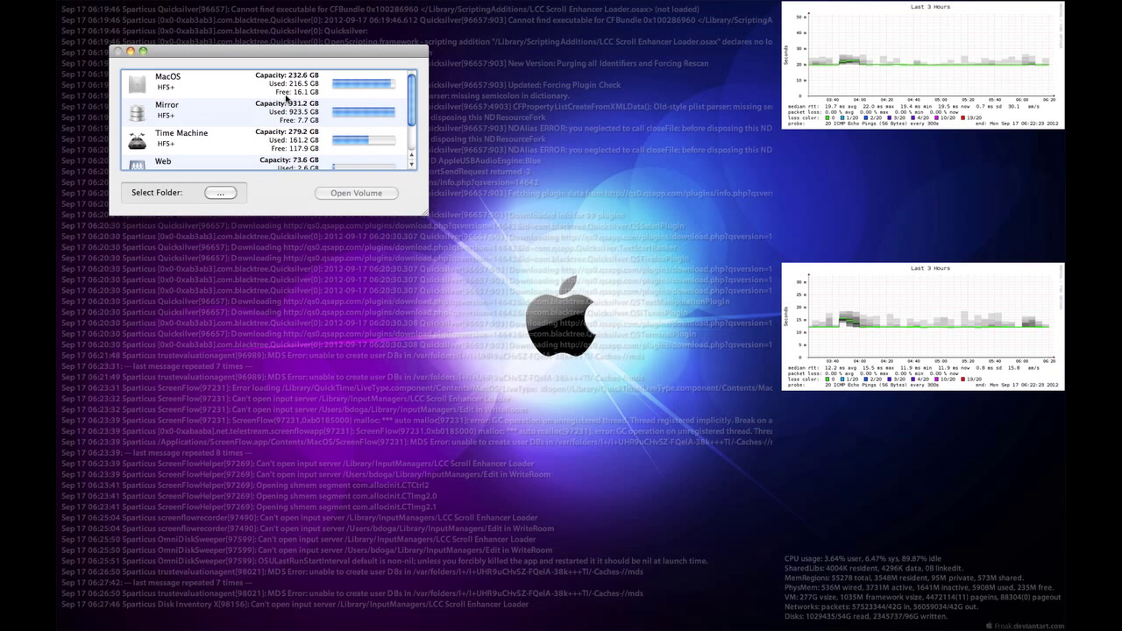
mouse_move(211, 88)
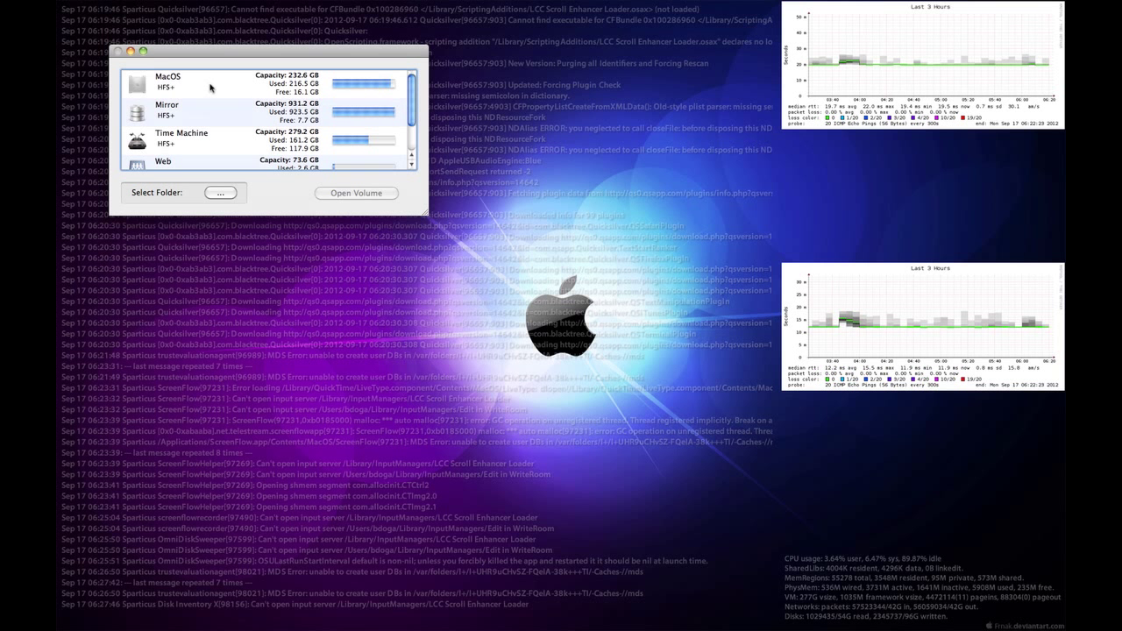
- Open the 216.2 GB MacOS volume in Disk Inventory X
left_click(356, 193)
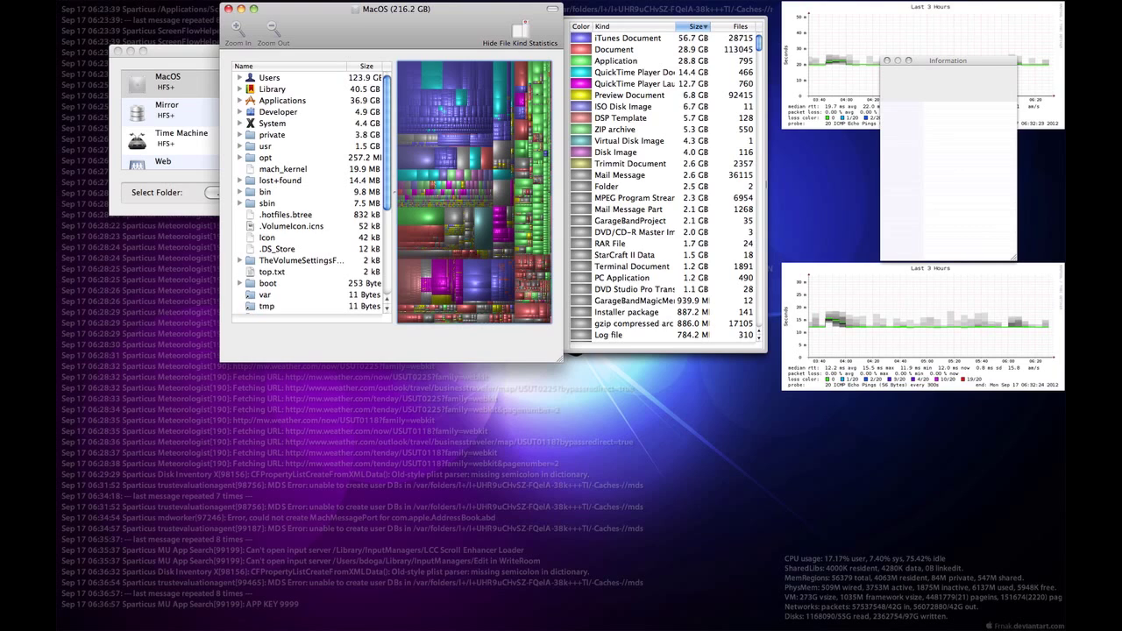
left_click_drag(390, 8, 351, 94)
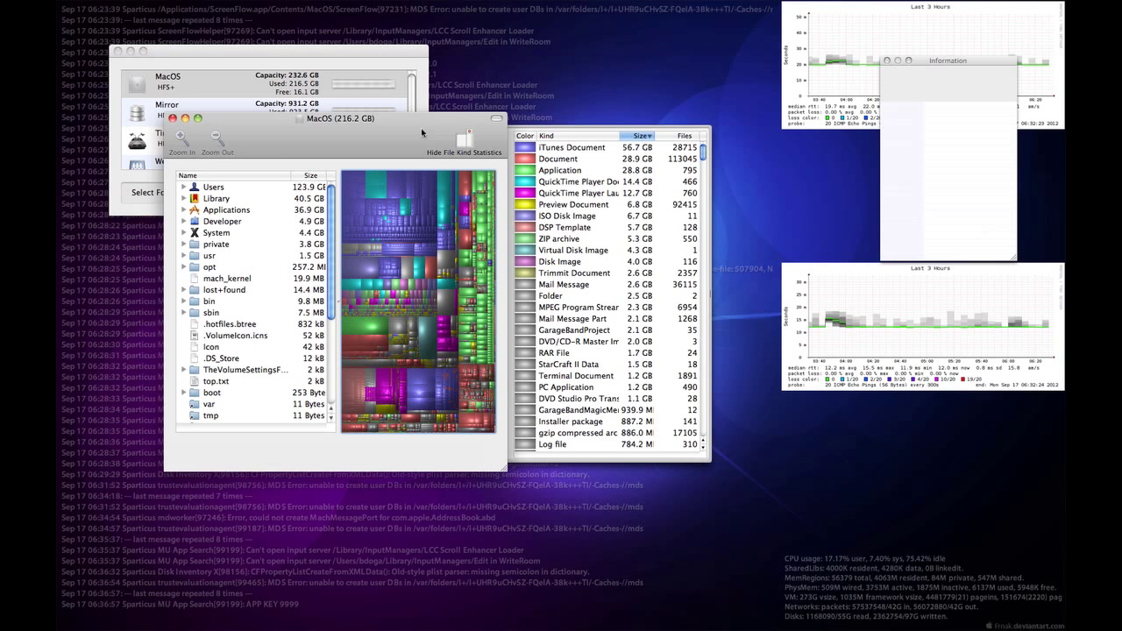
mouse_move(371, 267)
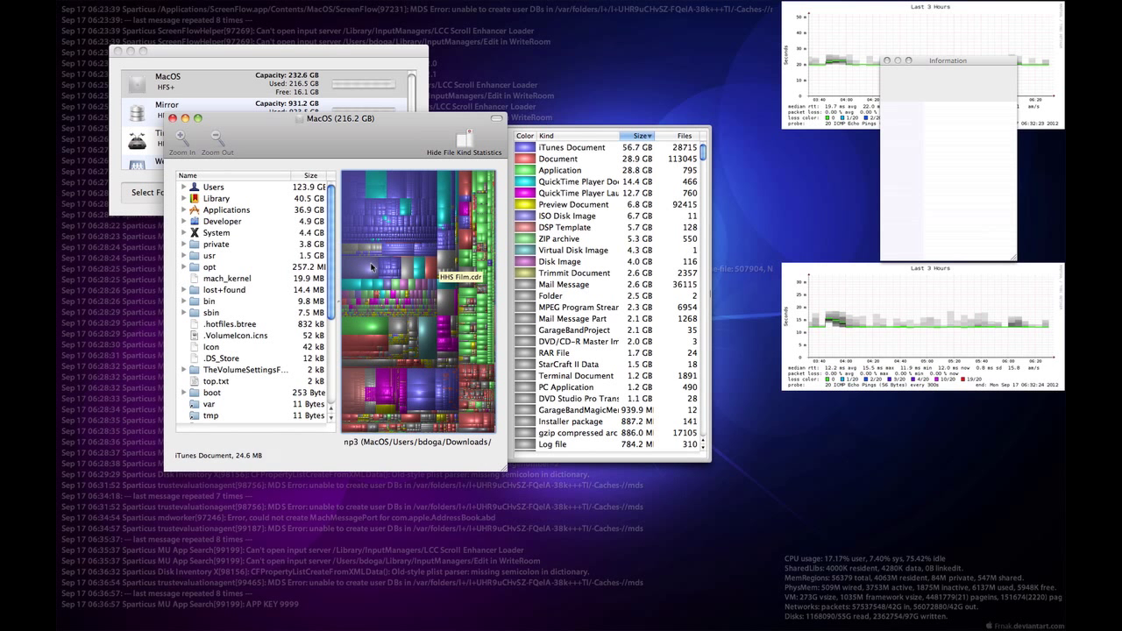
mouse_move(490, 351)
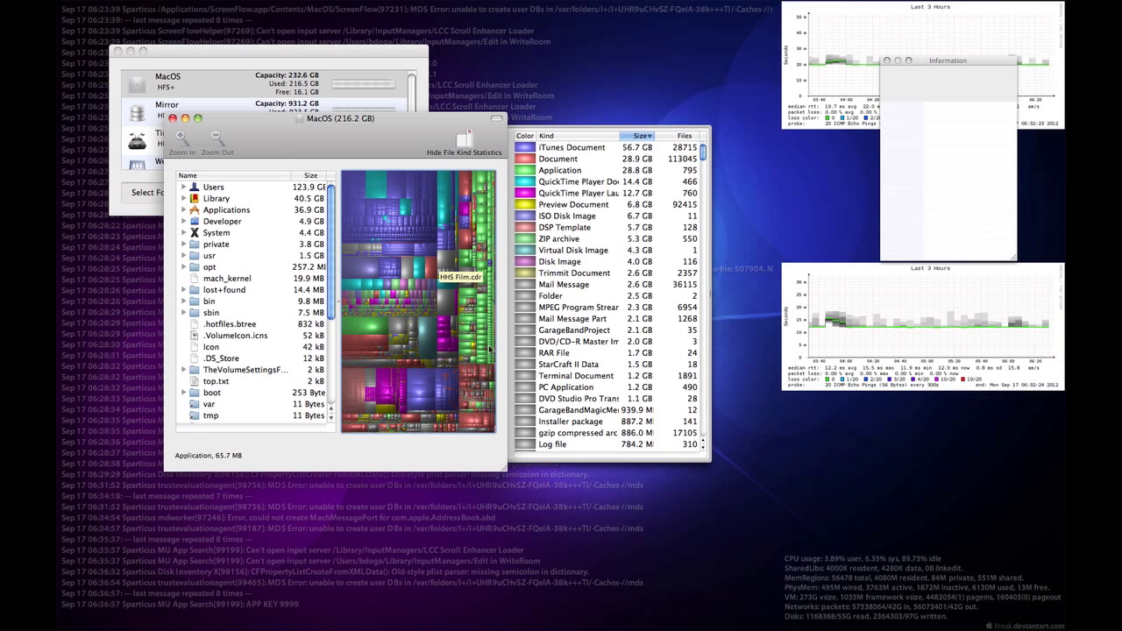
mouse_move(393, 336)
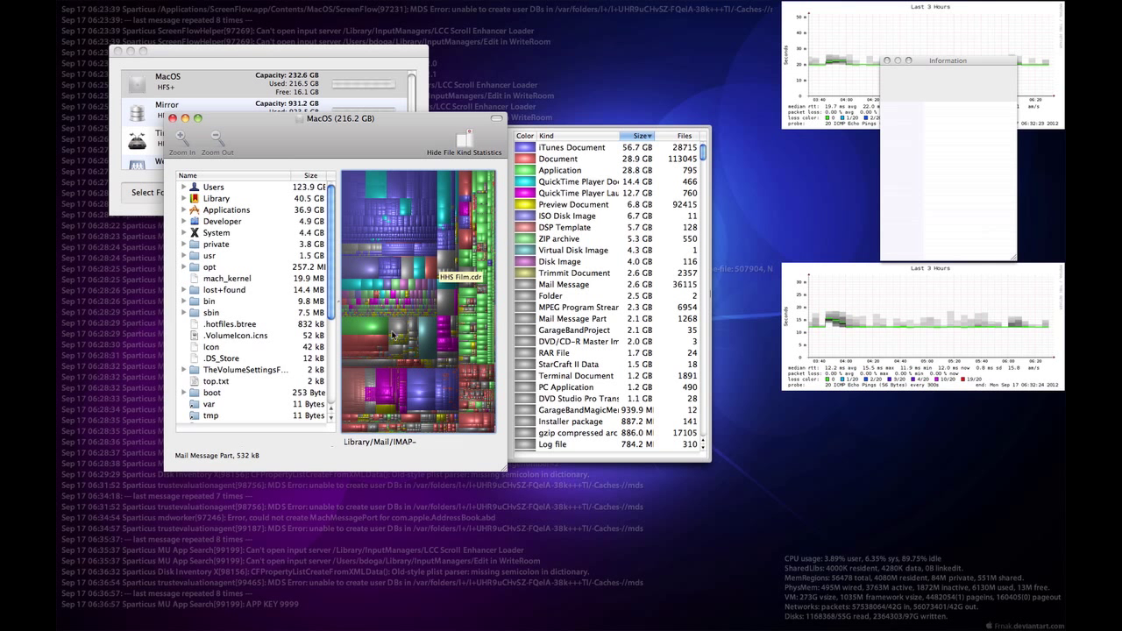
mouse_move(419, 379)
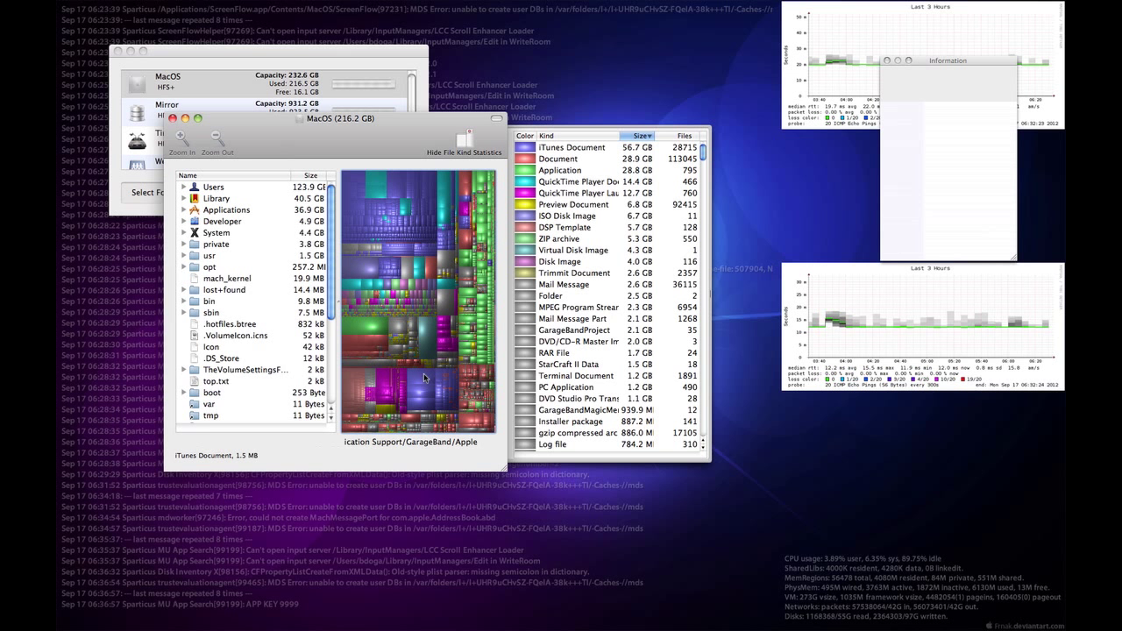
mouse_move(377, 398)
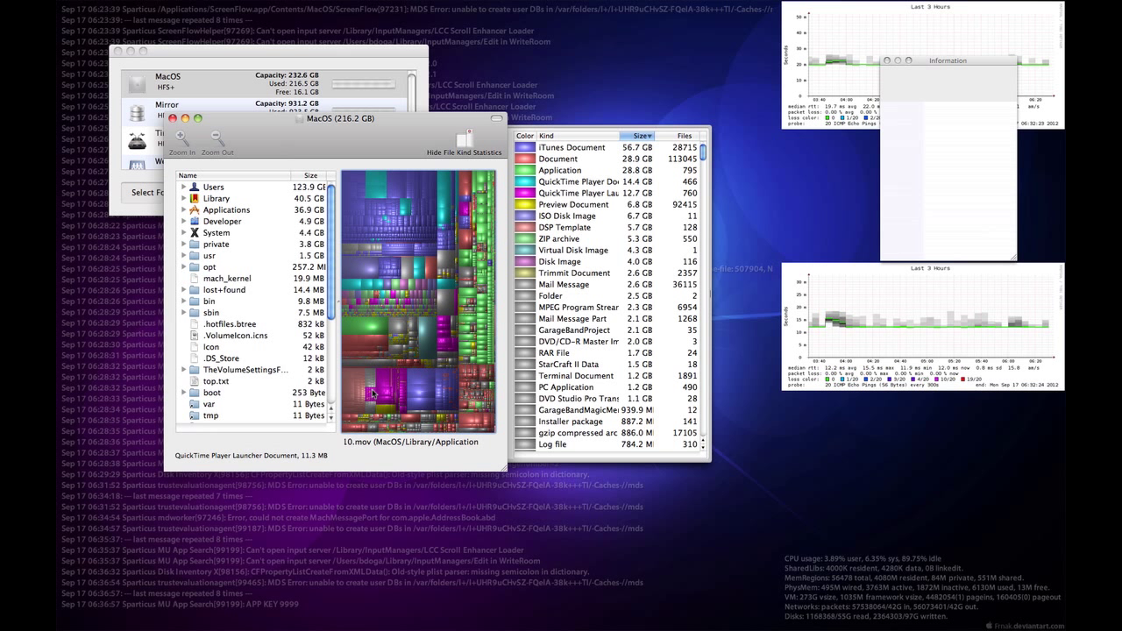
mouse_move(415, 301)
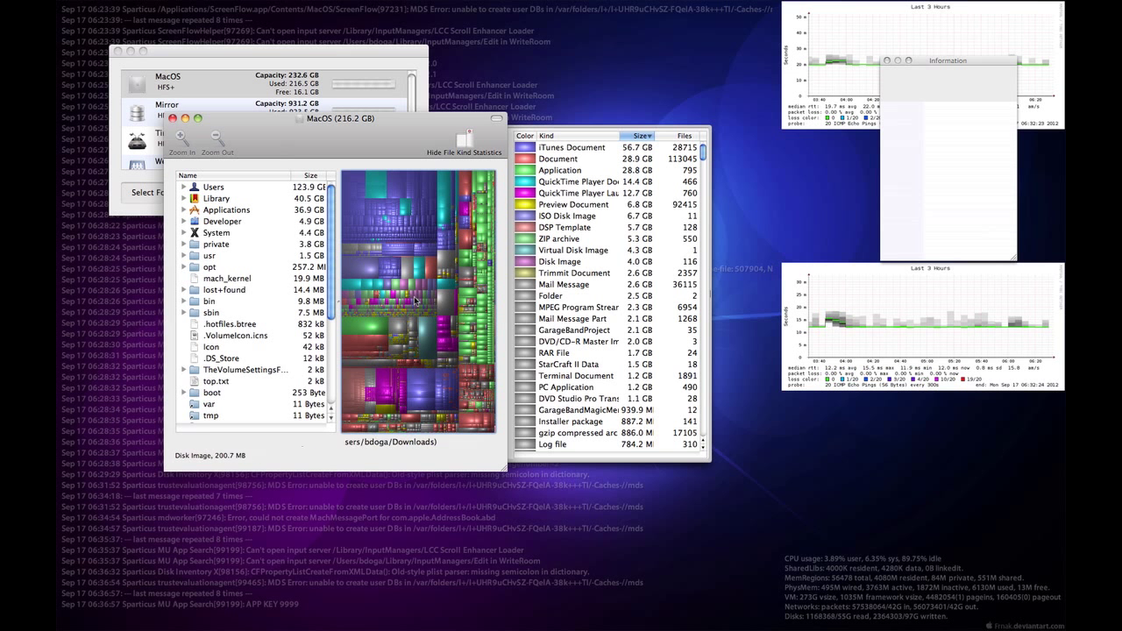
mouse_move(579, 153)
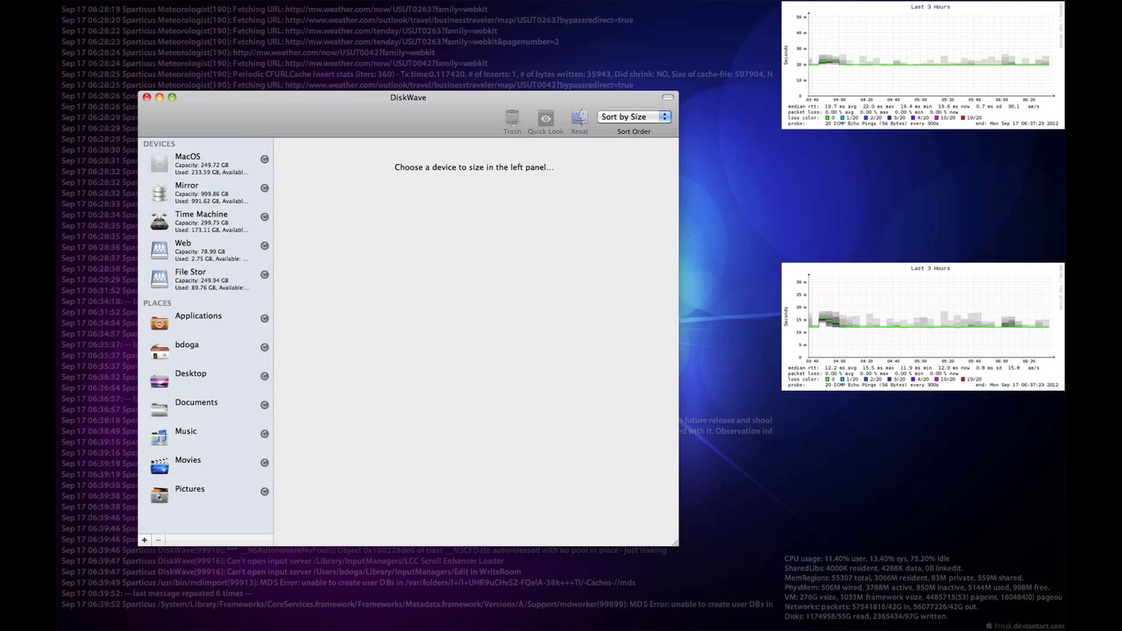
mouse_move(419, 114)
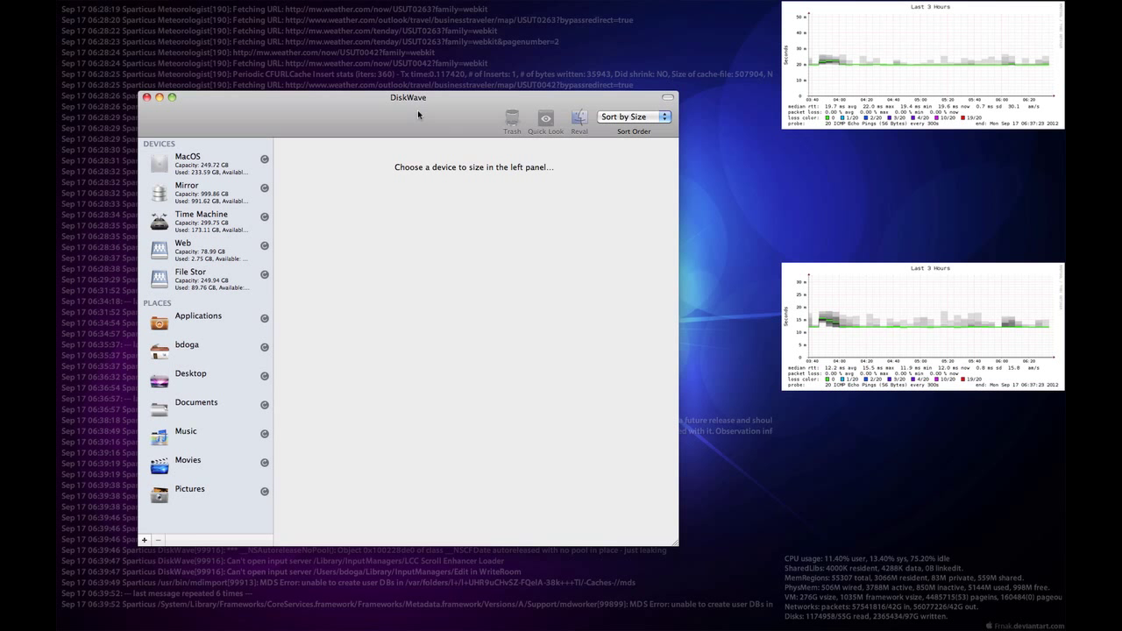
- Drag the DiskWave window higher on screen
left_click_drag(407, 97, 408, 65)
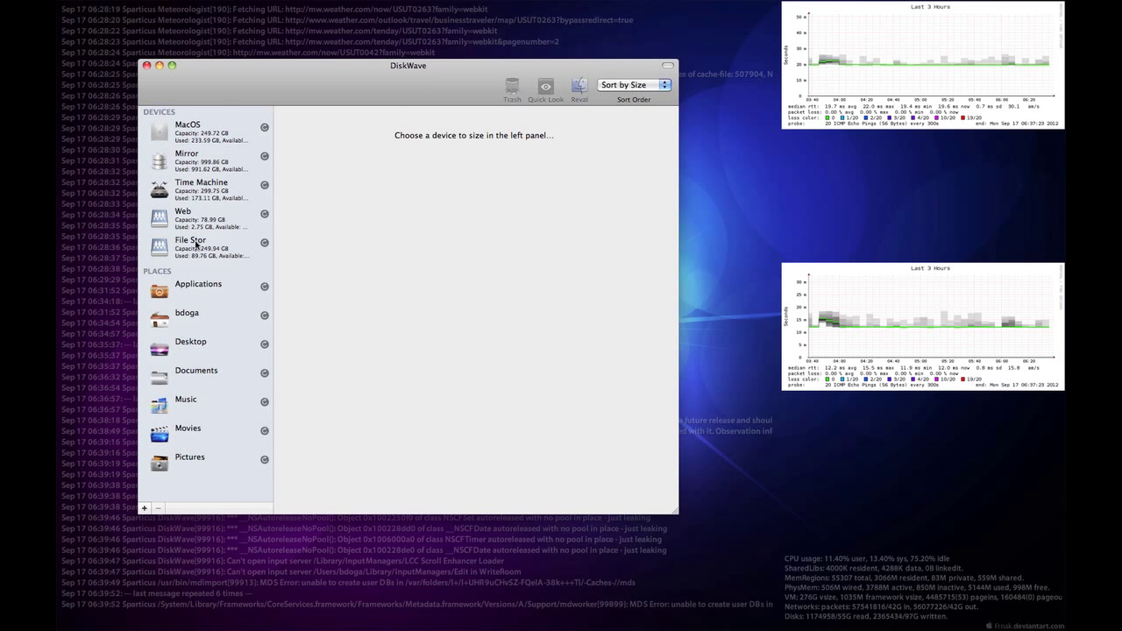
mouse_move(184, 477)
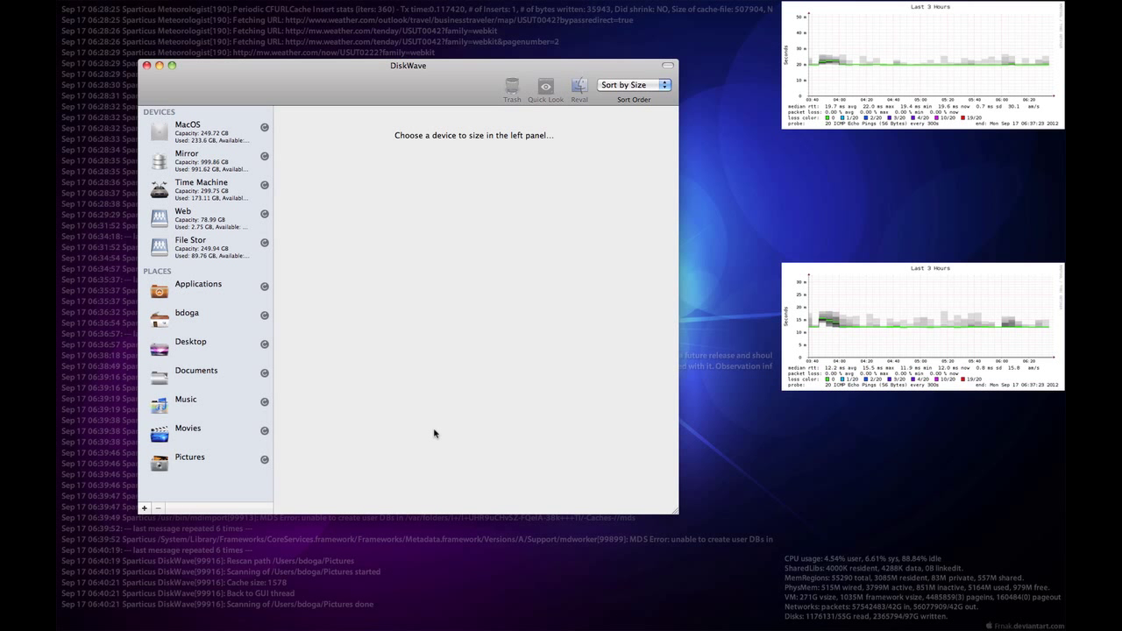
- Size Pictures, open kids images, and select Family.jpg and chickenback.jpg
left_click(189, 456)
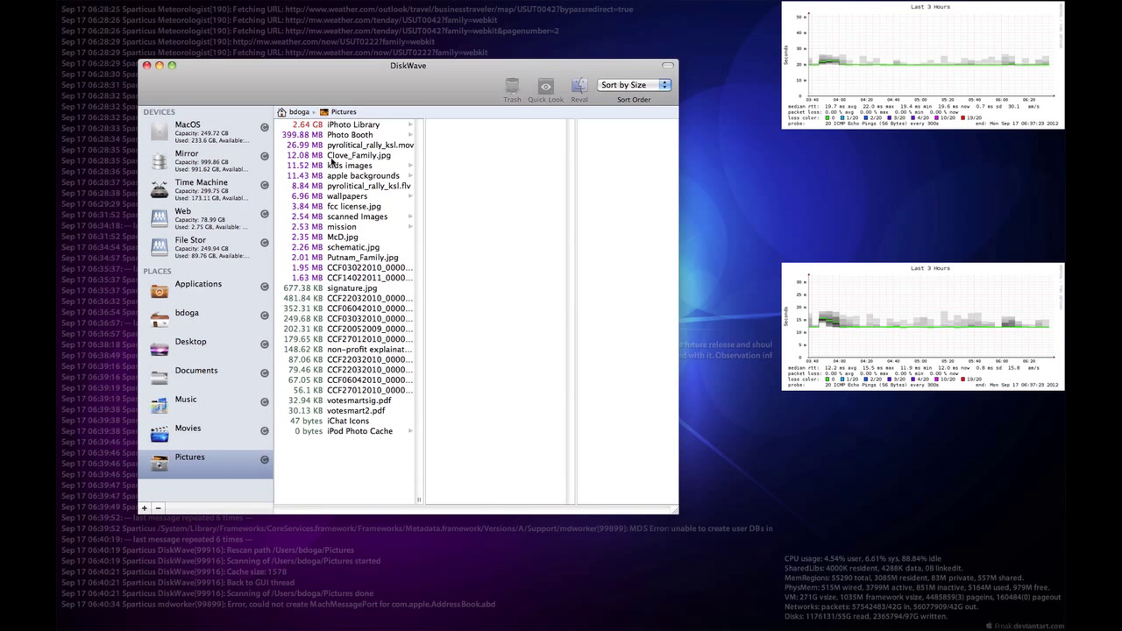
left_click(351, 165)
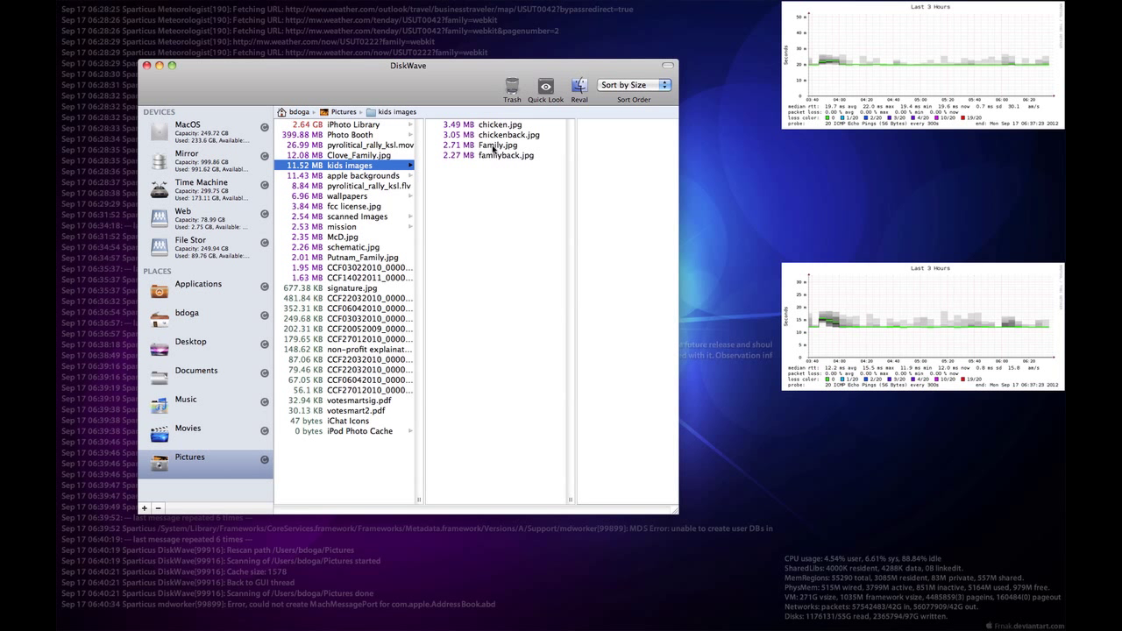
left_click(497, 144)
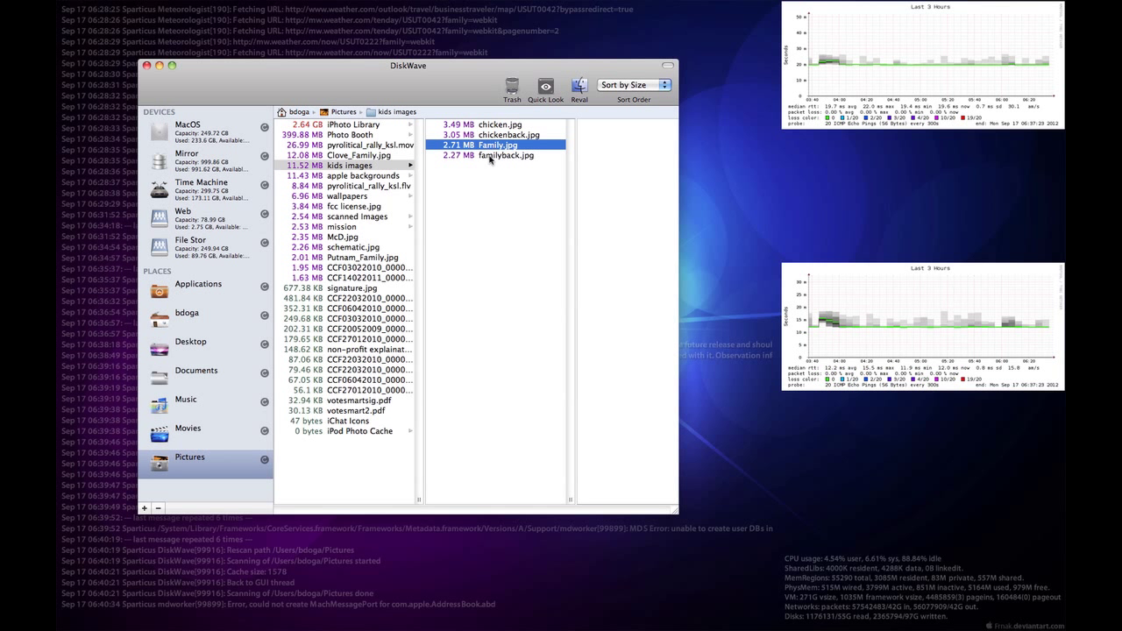
left_click(509, 134)
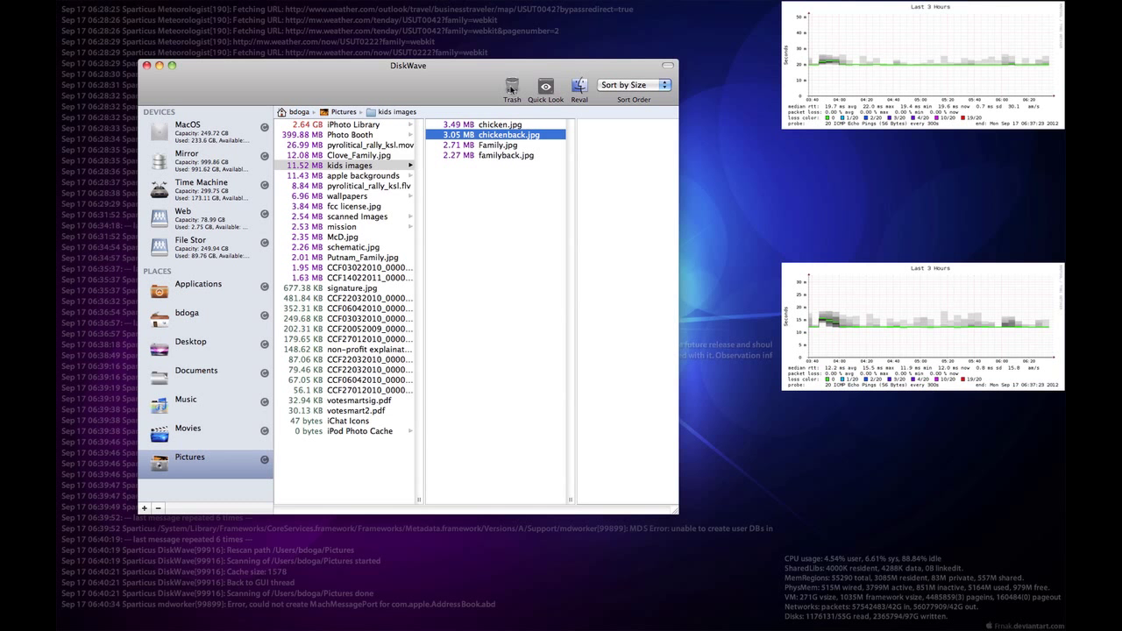
mouse_move(545, 86)
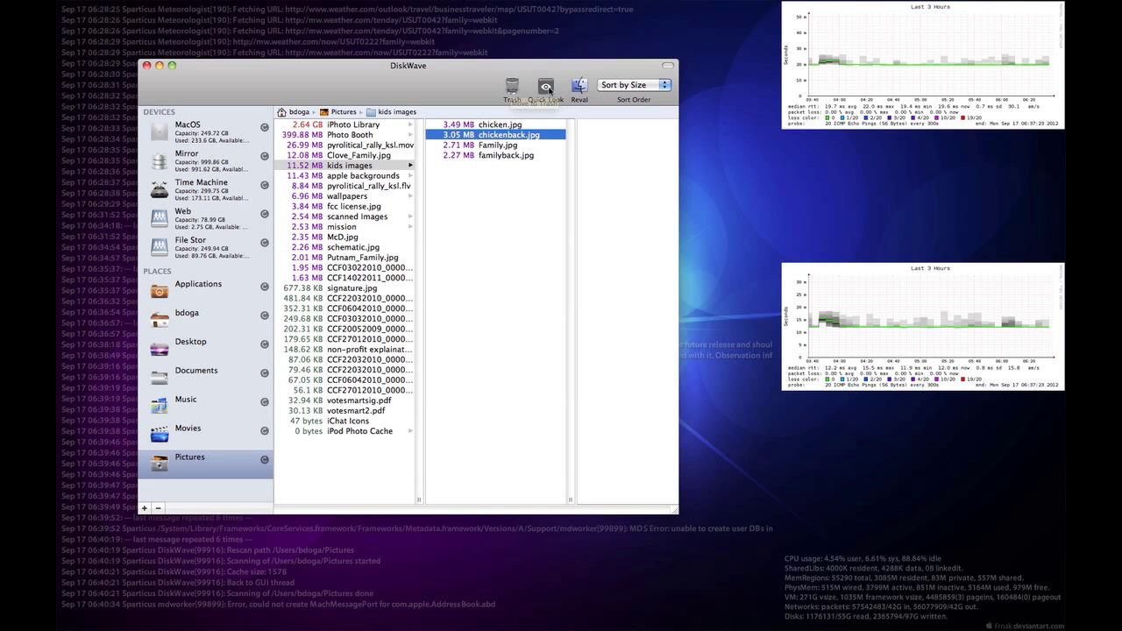
left_click(546, 86)
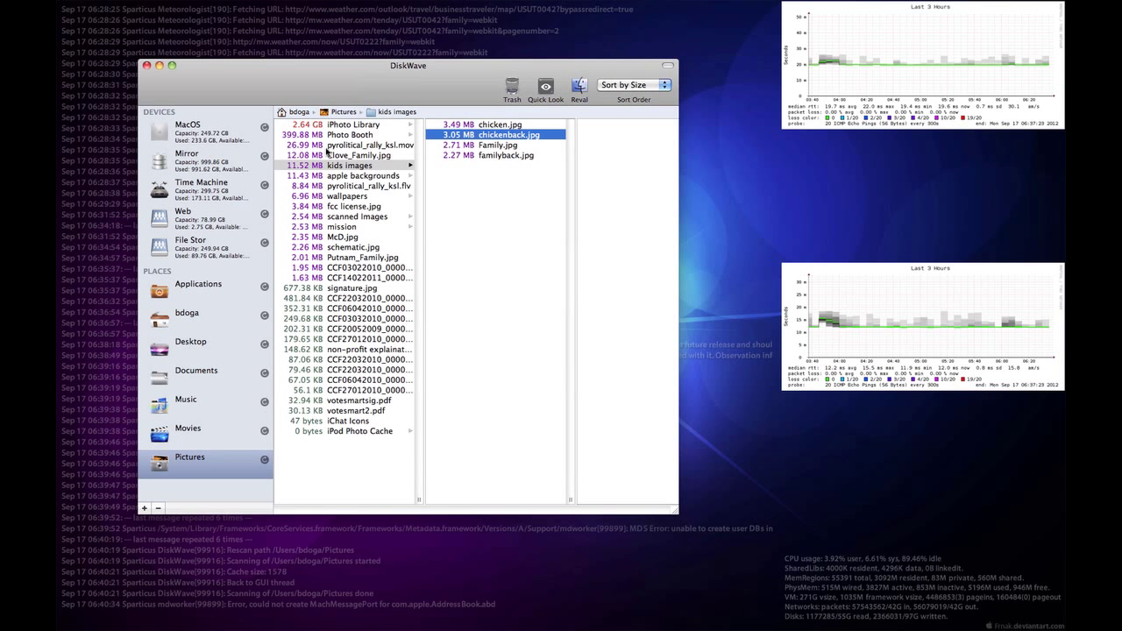
mouse_move(149, 74)
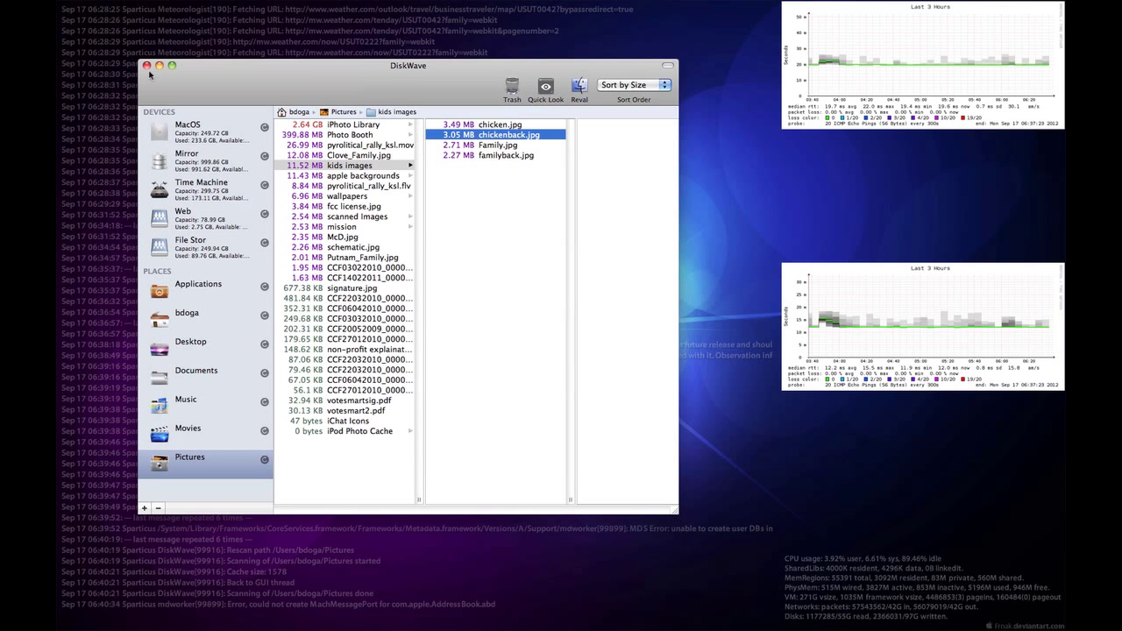